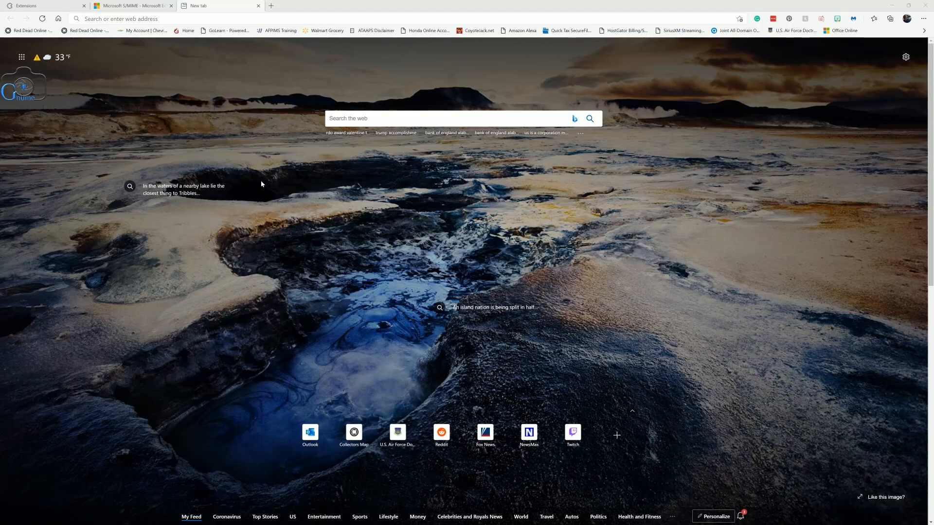
{"action": "mouse_move", "coordinate": [250, 170]}
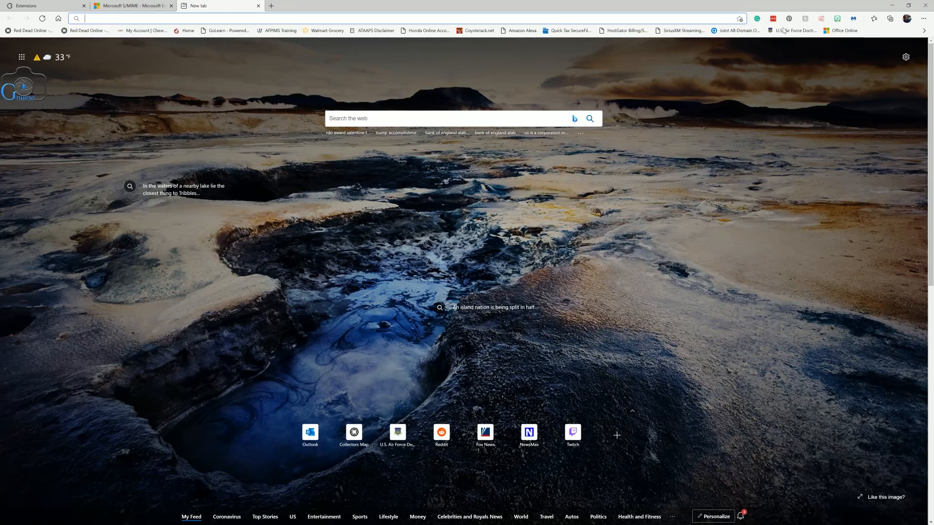
Show Edge's Help and feedback submenu from the browser menu
{"action": "left_click", "coordinate": [925, 19]}
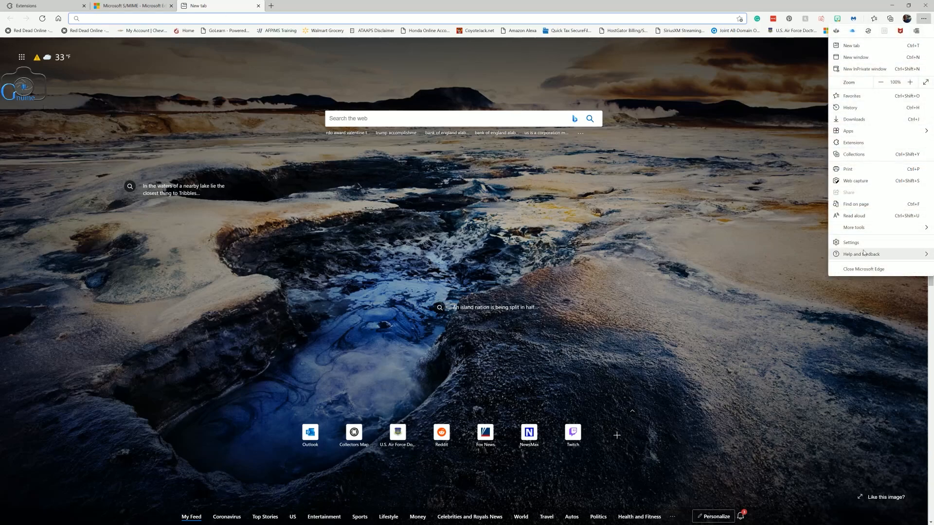
{"action": "left_click", "coordinate": [860, 254]}
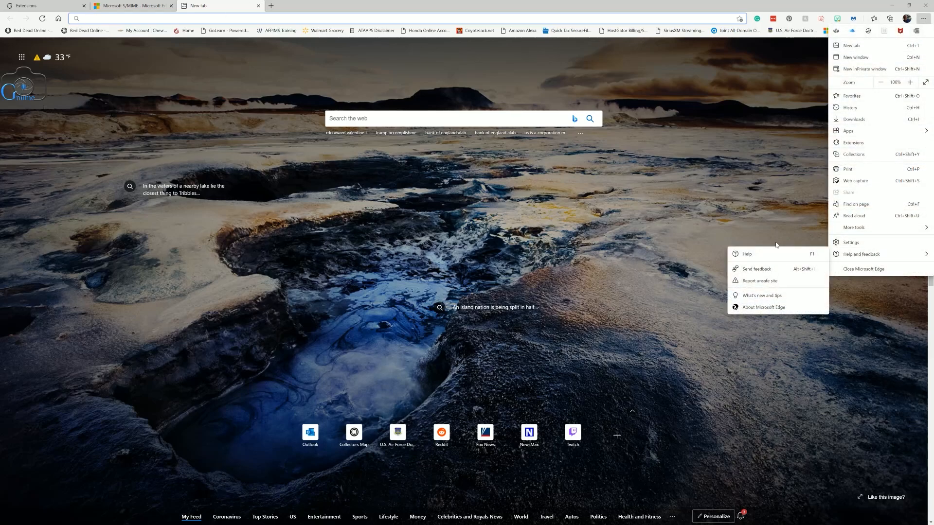
{"action": "mouse_move", "coordinate": [860, 255]}
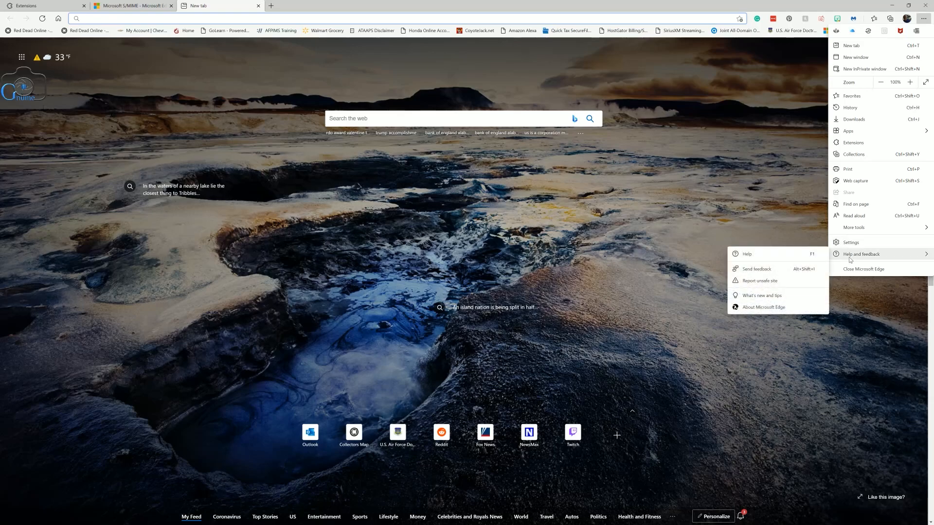
Close the menu and load the Outlook sign-in page with the account entered
{"action": "left_click", "coordinate": [763, 307]}
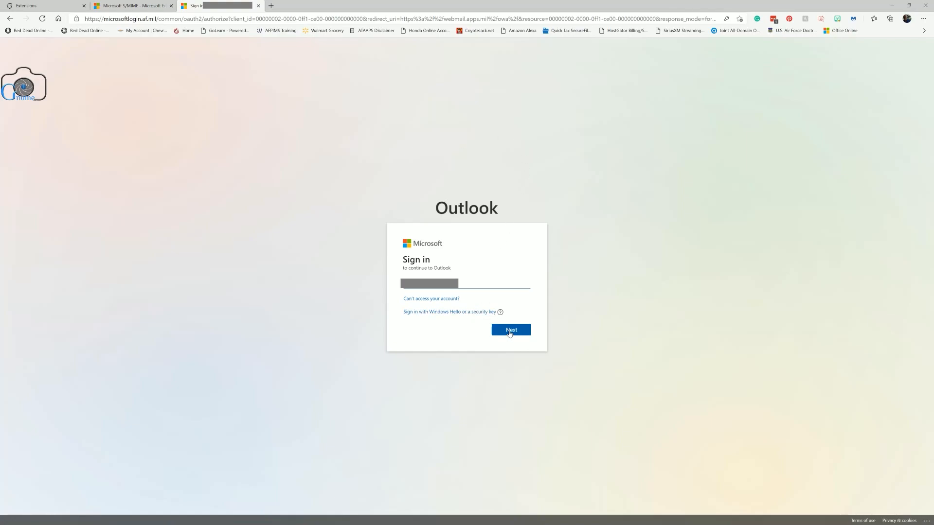
Continue sign-in and dismiss the first smart card PIN prompt
{"action": "left_click", "coordinate": [510, 330]}
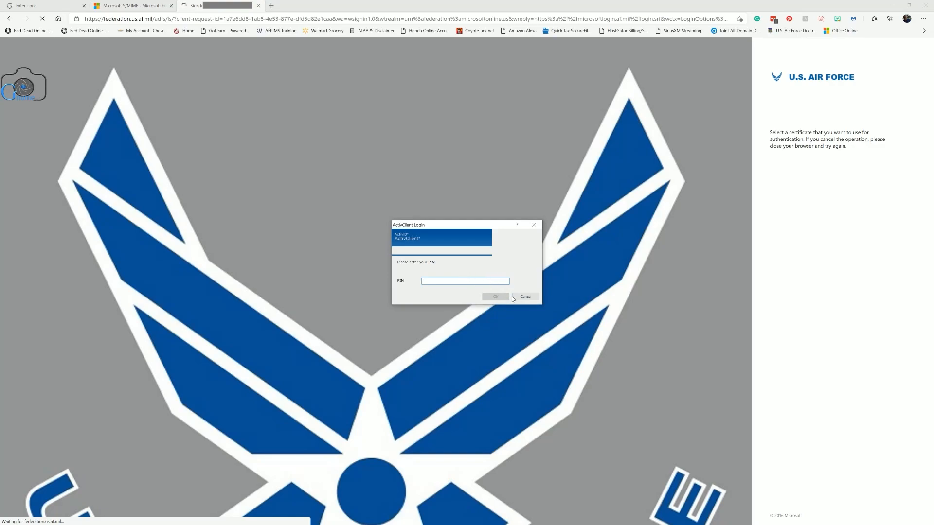
{"action": "mouse_move", "coordinate": [430, 228]}
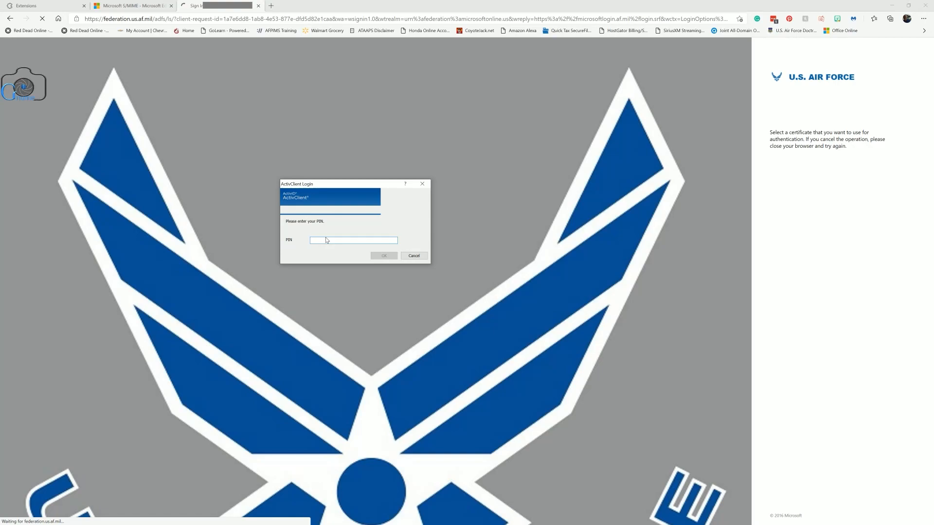
{"action": "left_click", "coordinate": [413, 255]}
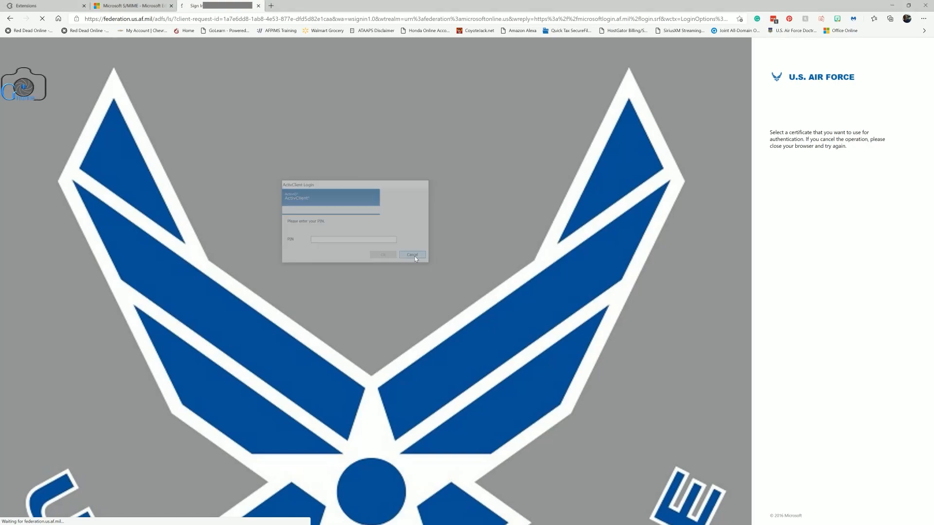
{"action": "left_click", "coordinate": [411, 254]}
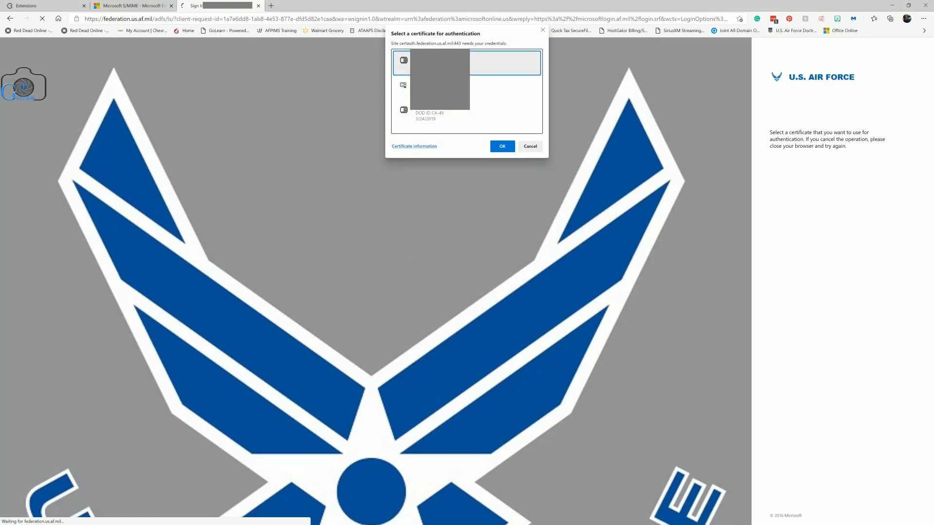
Select and confirm the DOD ID CA-49 certificate after viewing its details
{"action": "left_click", "coordinate": [466, 115]}
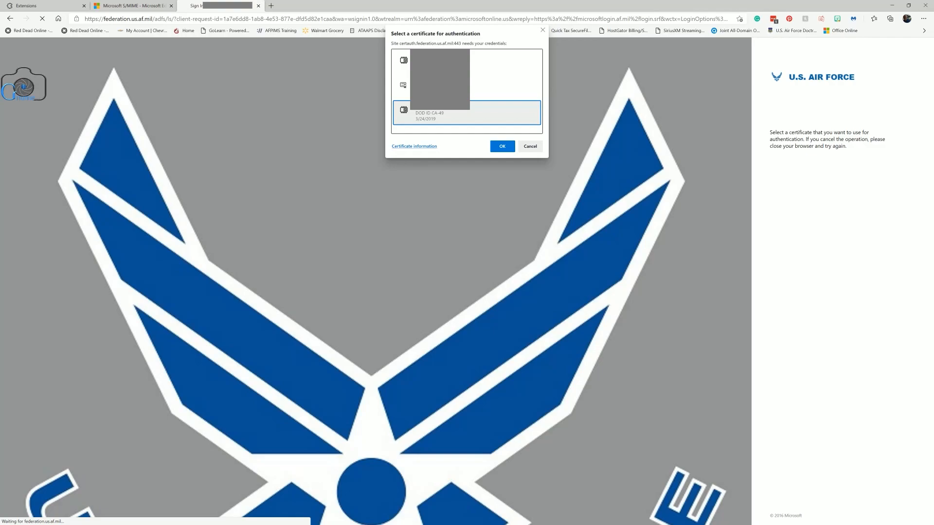
{"action": "left_click", "coordinate": [414, 146]}
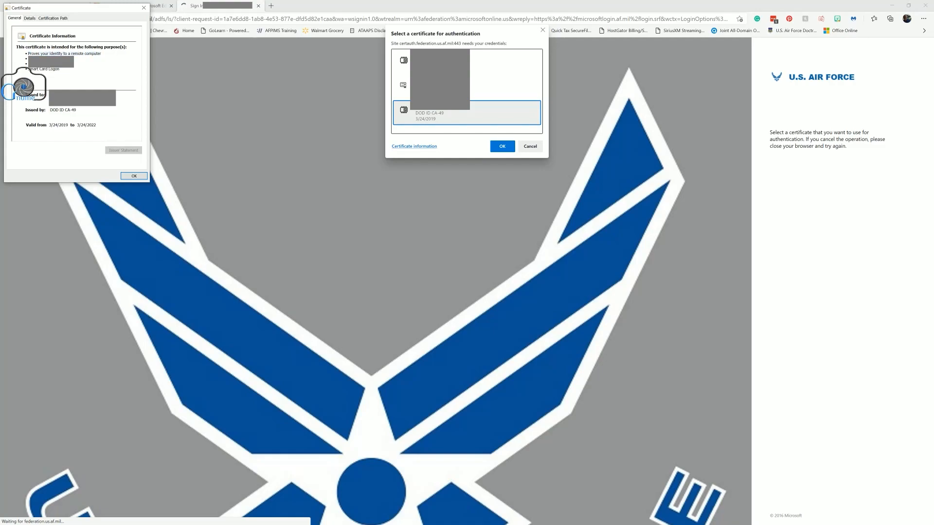
{"action": "left_click", "coordinate": [134, 175]}
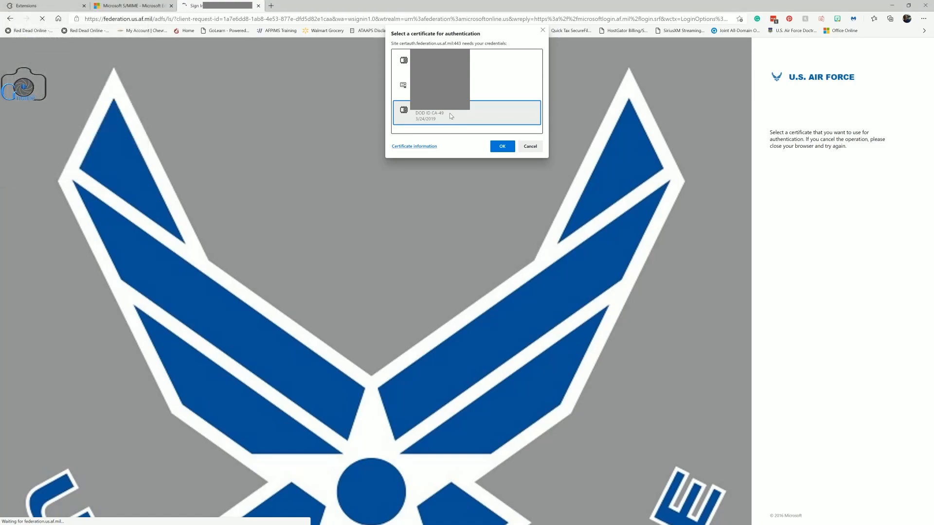
{"action": "left_click", "coordinate": [502, 146]}
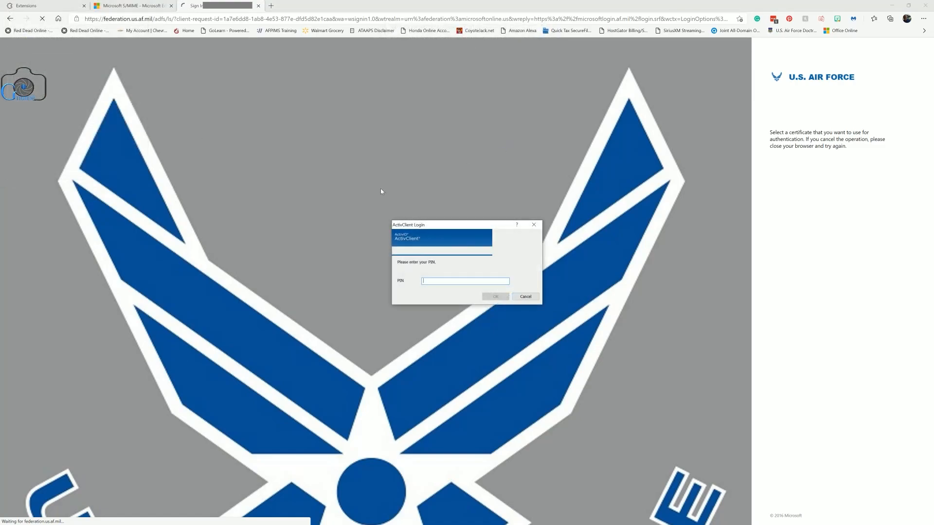
Submit the smart card PIN and choose Yes to stay signed in
{"action": "type", "text": "•"}
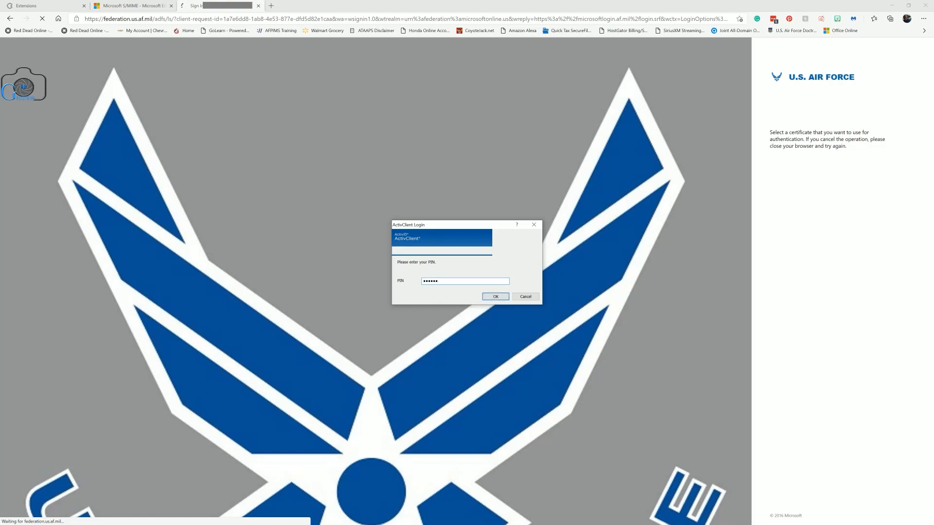
{"action": "left_click", "coordinate": [495, 296]}
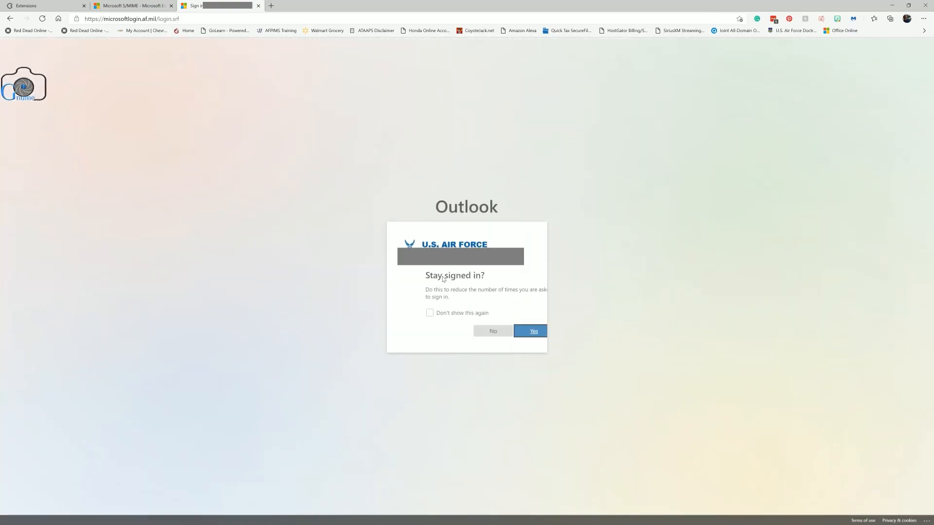
{"action": "left_click", "coordinate": [510, 331]}
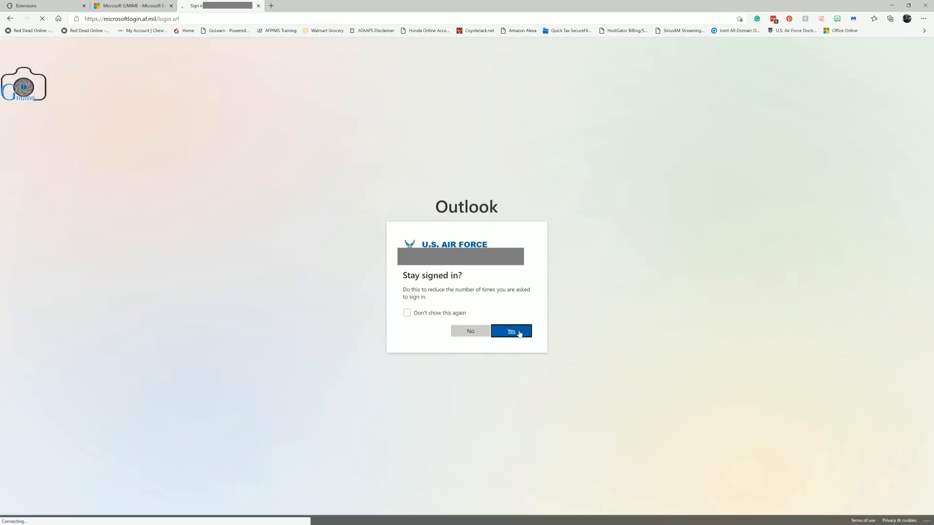
{"action": "left_click", "coordinate": [510, 331]}
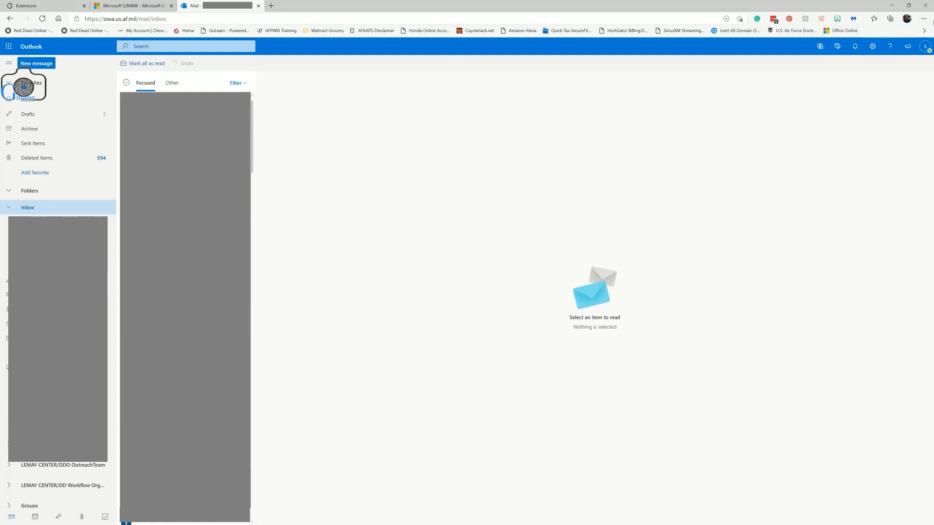
Review the installed extensions list, then return to the Microsoft S/MIME store page
{"action": "left_click", "coordinate": [923, 18]}
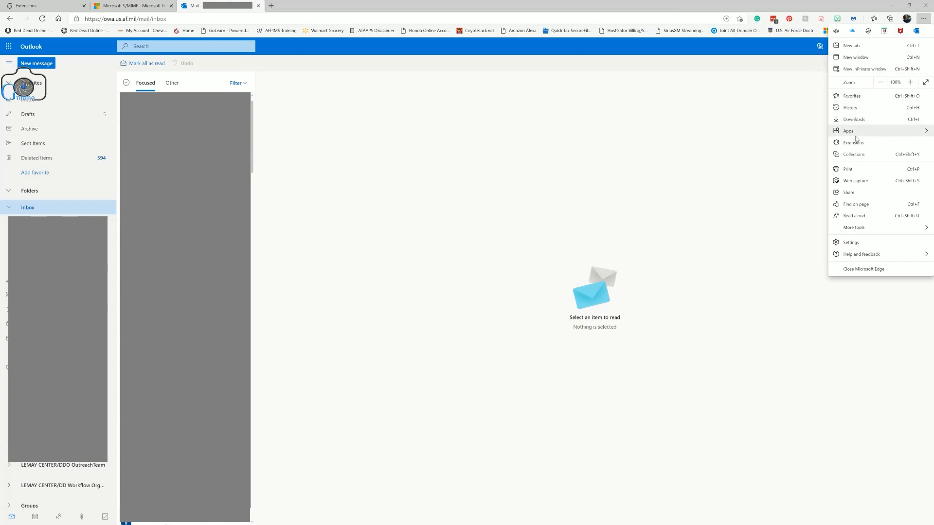
{"action": "left_click", "coordinate": [852, 142]}
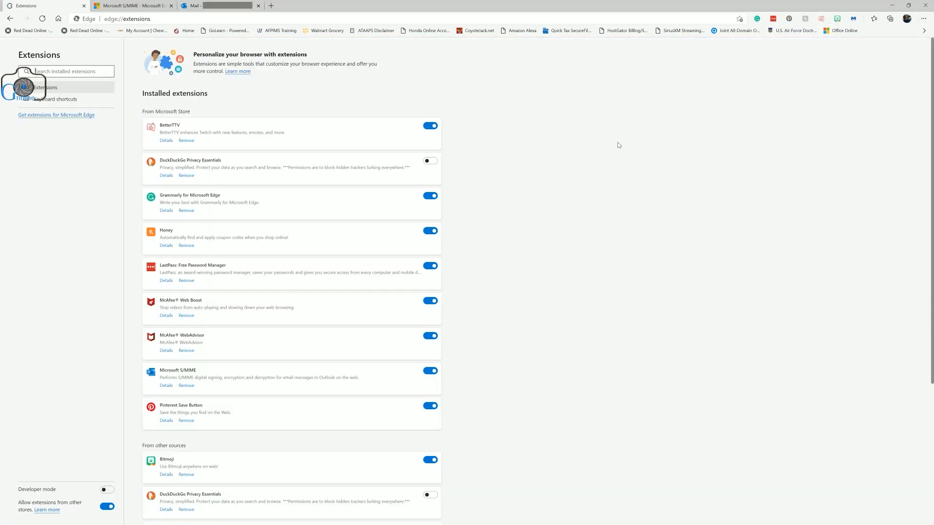
{"action": "scroll", "scroll_direction": "down", "scroll_amount": 3}
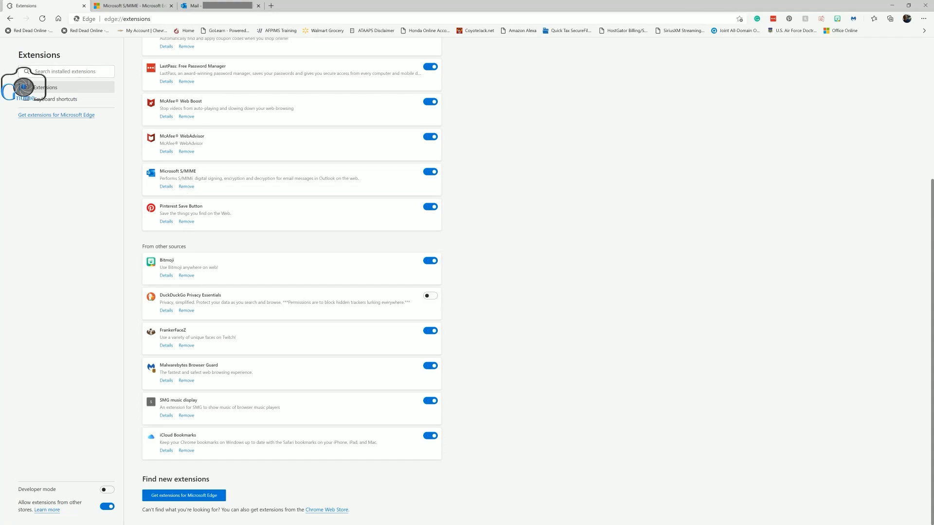
{"action": "left_click", "coordinate": [132, 6]}
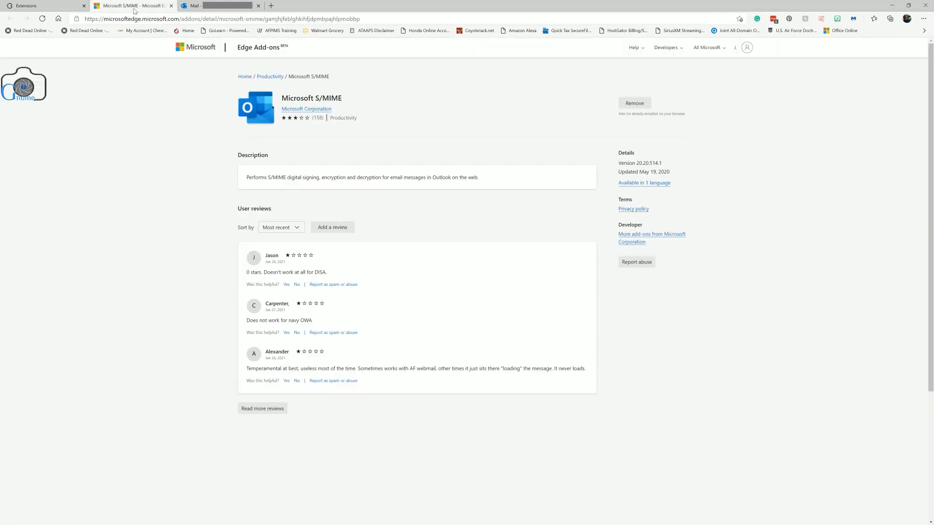
Select the add-on page address, then open the S/MIME extension's details and options page
{"action": "left_click", "coordinate": [220, 18]}
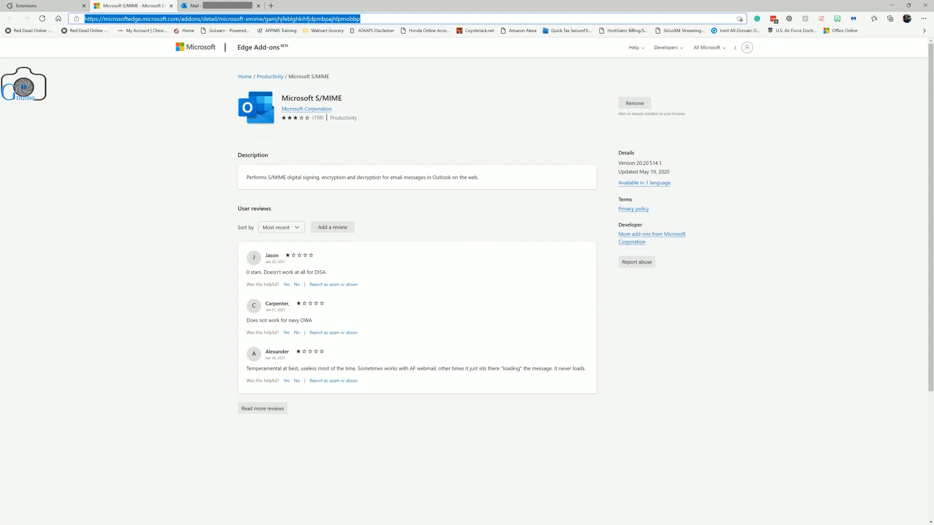
{"action": "left_click_drag", "start_coordinate": [246, 177], "coordinate": [362, 177]}
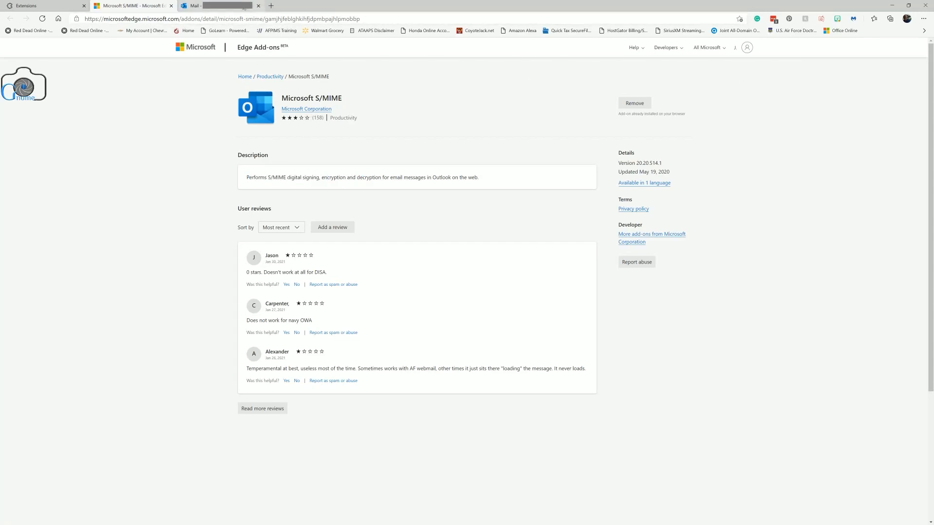
{"action": "left_click", "coordinate": [42, 5]}
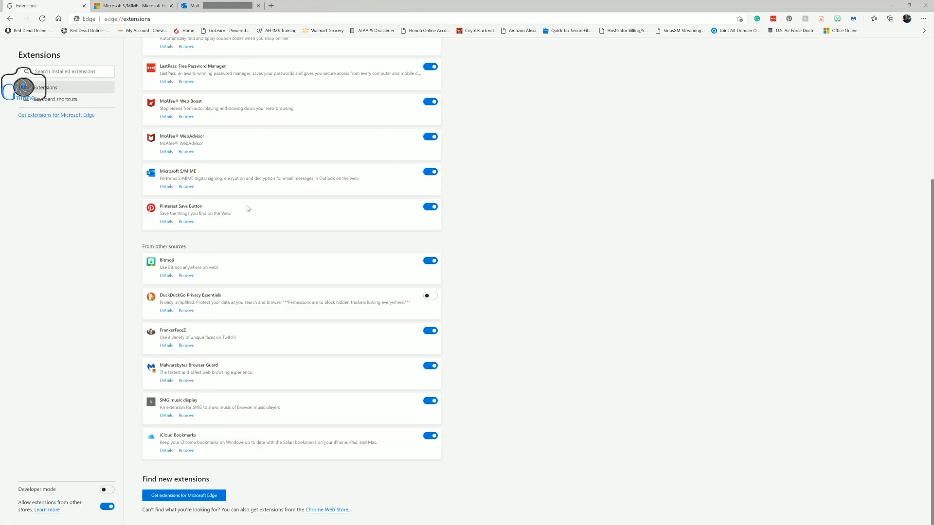
{"action": "left_click", "coordinate": [167, 186]}
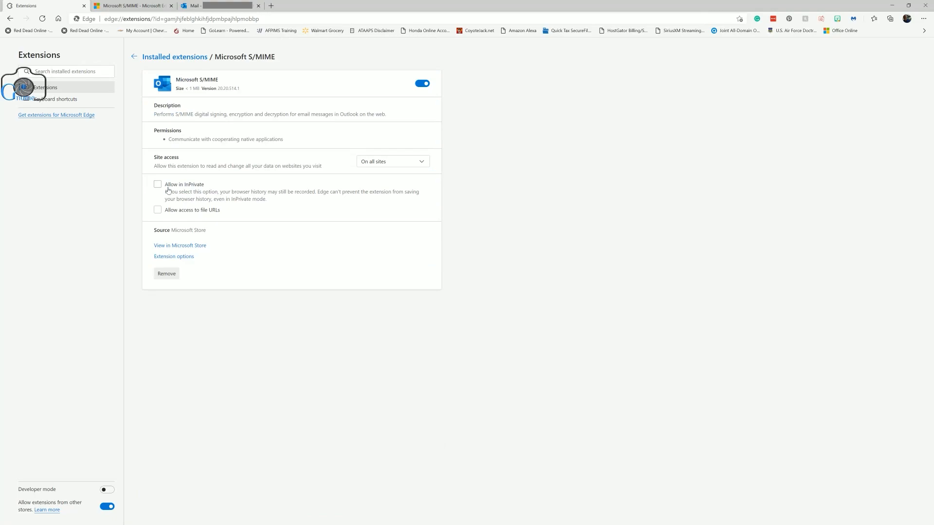
{"action": "mouse_move", "coordinate": [173, 258]}
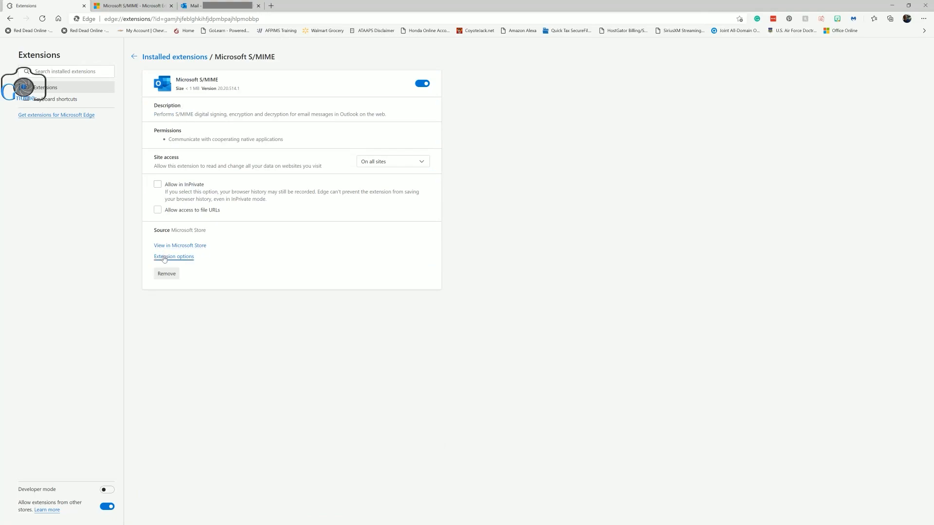
{"action": "left_click", "coordinate": [174, 256]}
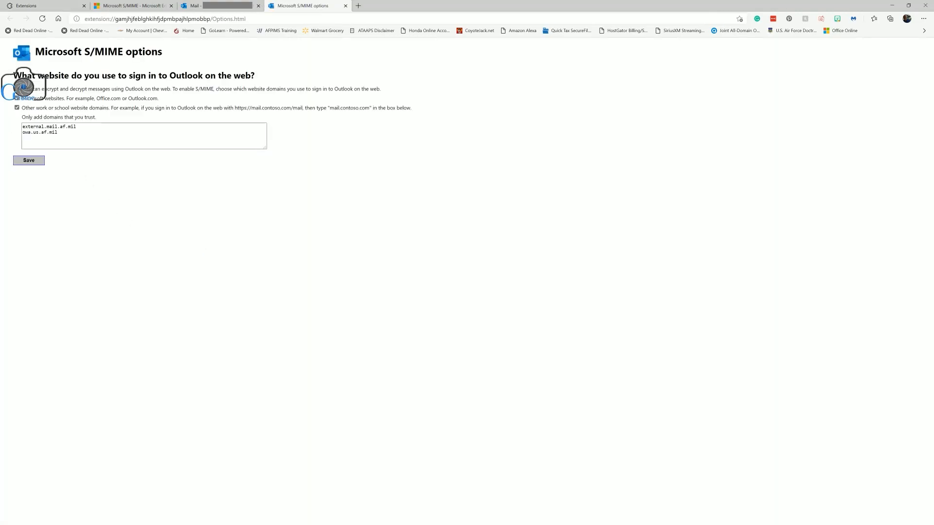
Save external.mail.af.mil and owa.us.af.mil as trusted S/MIME domains
{"action": "double_click", "coordinate": [39, 132]}
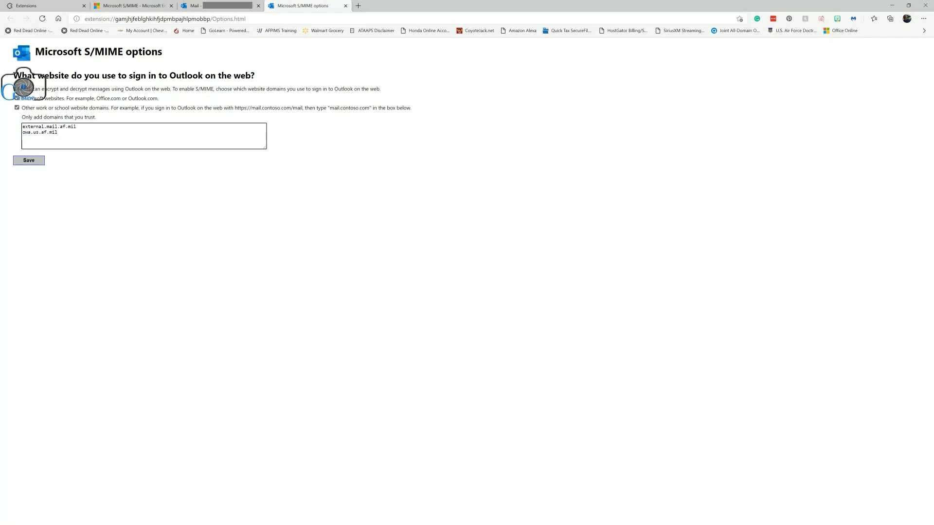
{"action": "left_click", "coordinate": [28, 160]}
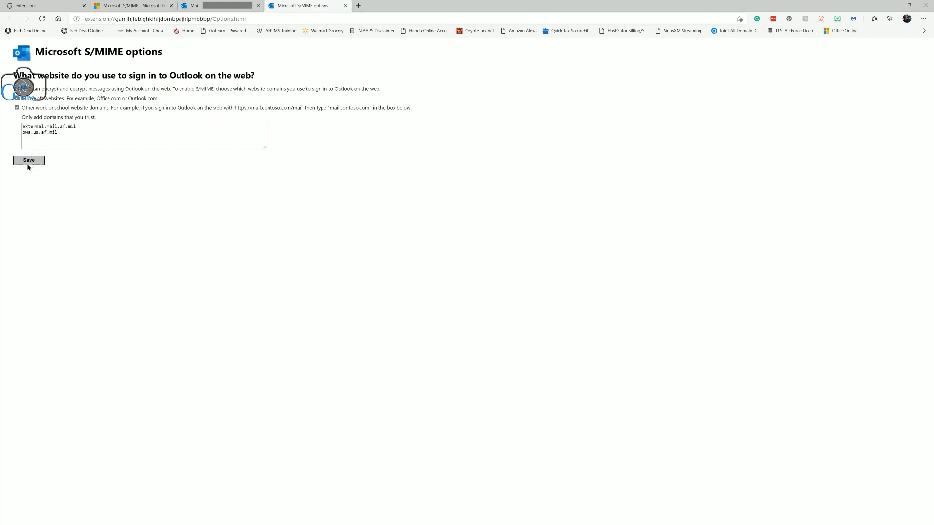
{"action": "left_click", "coordinate": [28, 160]}
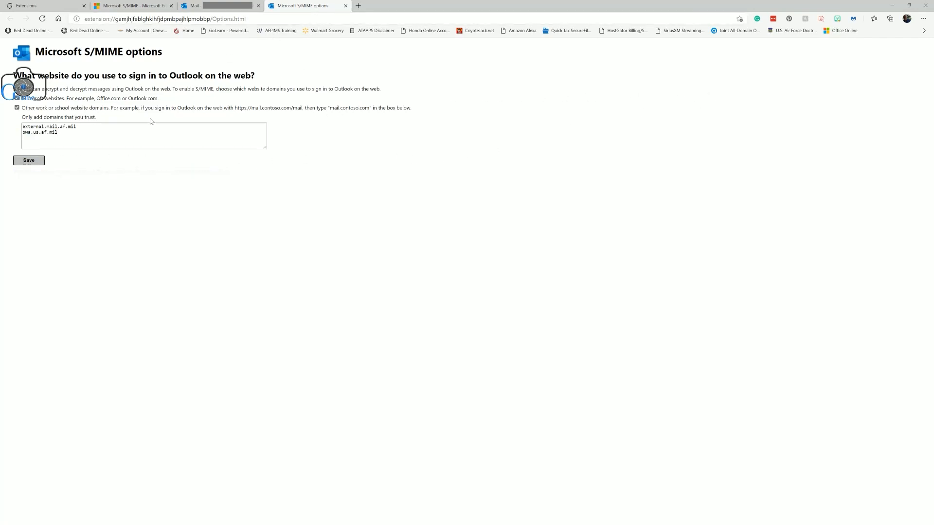
{"action": "mouse_move", "coordinate": [188, 87]}
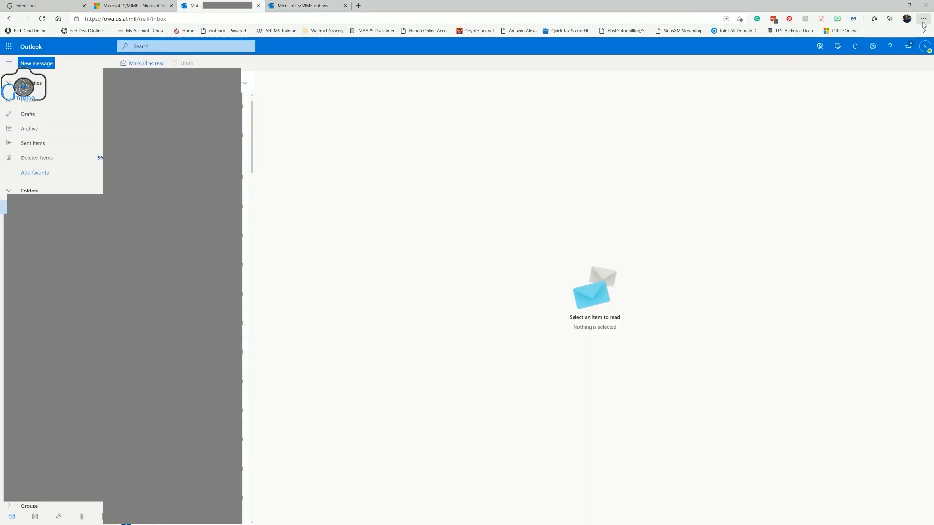
Install Outlook on the web as an app from the Edge menu
{"action": "left_click", "coordinate": [923, 18]}
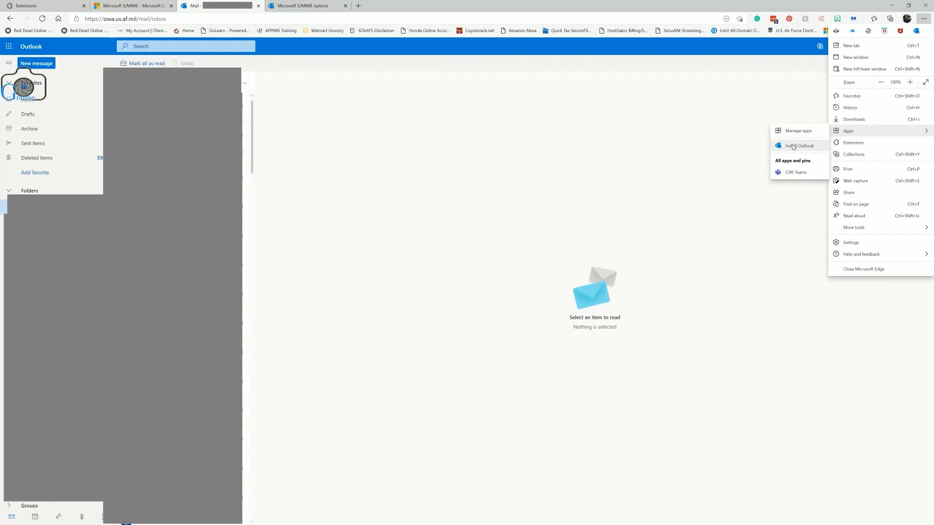
{"action": "left_click", "coordinate": [799, 146]}
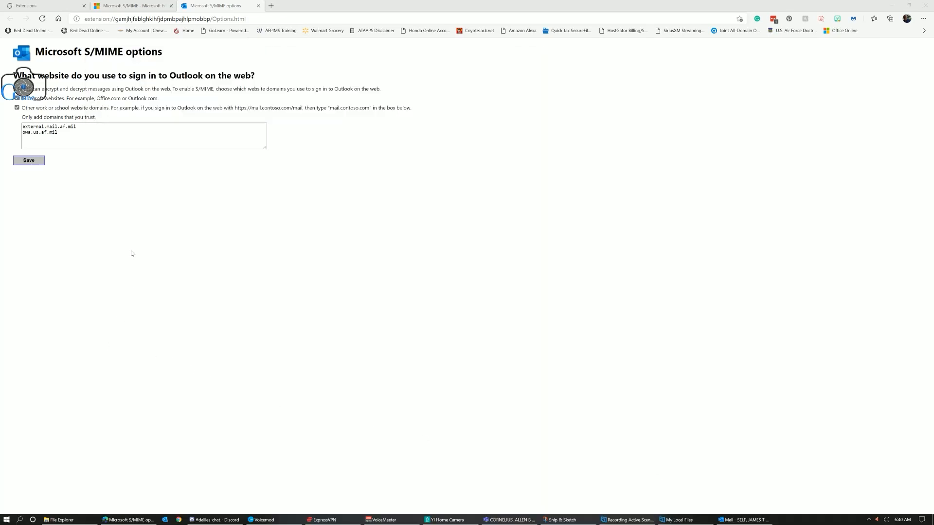
Show More options for the newly added Outlook app in the Start menu
{"action": "left_click", "coordinate": [6, 520]}
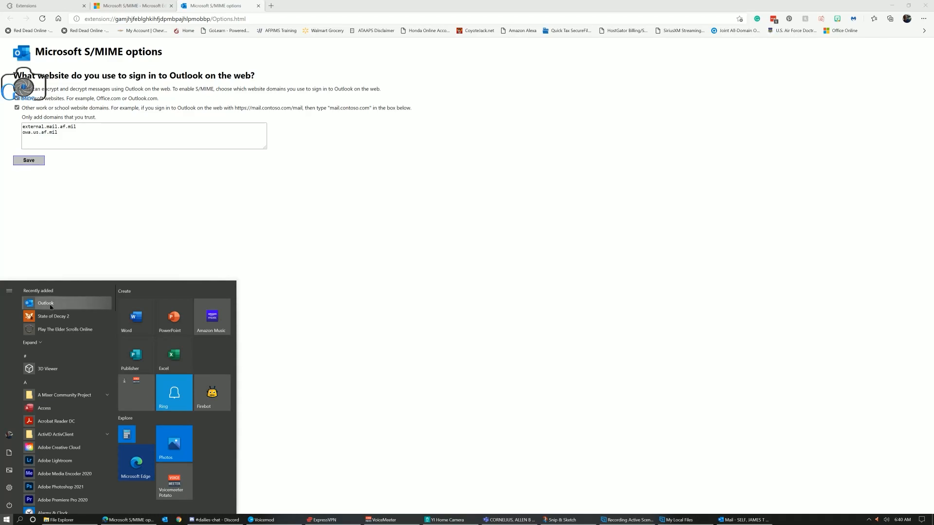
{"action": "right_click", "coordinate": [45, 303]}
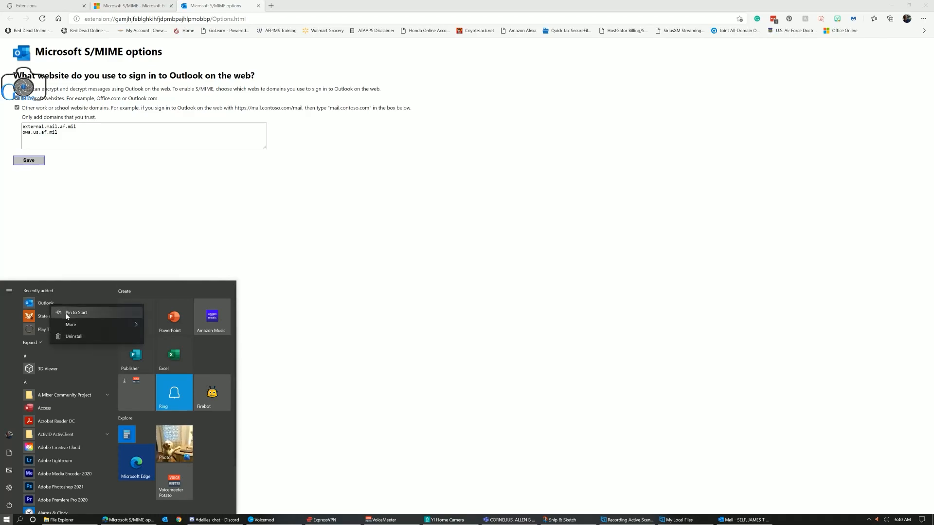
{"action": "left_click", "coordinate": [70, 324]}
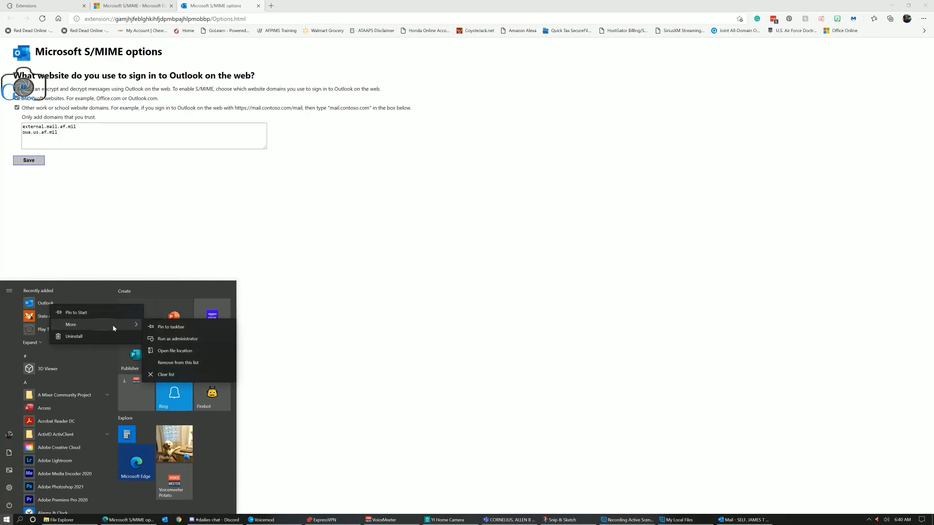
{"action": "mouse_move", "coordinate": [171, 326]}
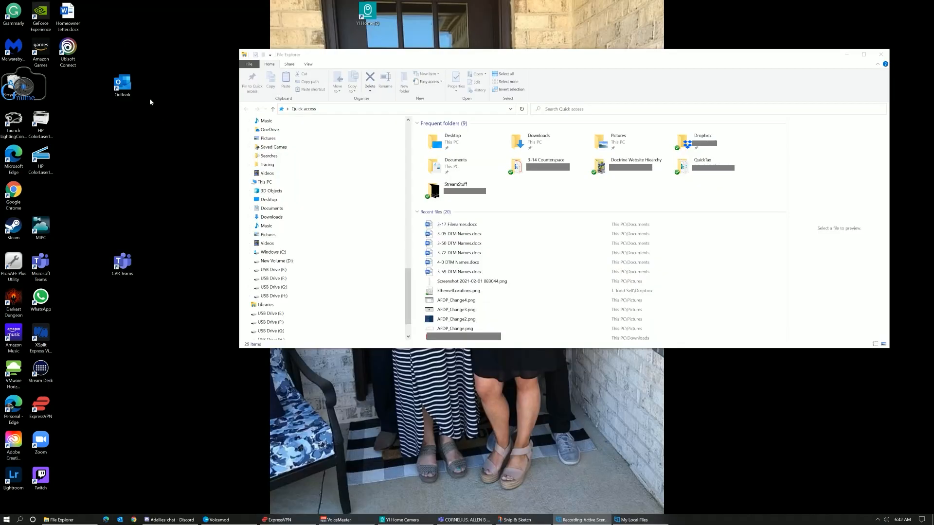
Rename the Outlook desktop shortcut to OWA, accepting OWA (2), then reopen Start
{"action": "left_click", "coordinate": [122, 83]}
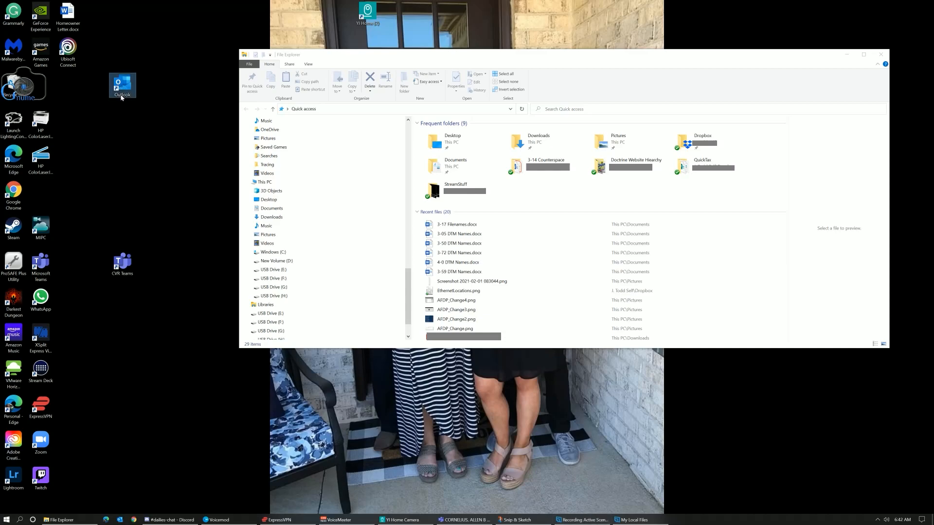
{"action": "left_click", "coordinate": [122, 87]}
{"action": "type", "text": "OWA"}
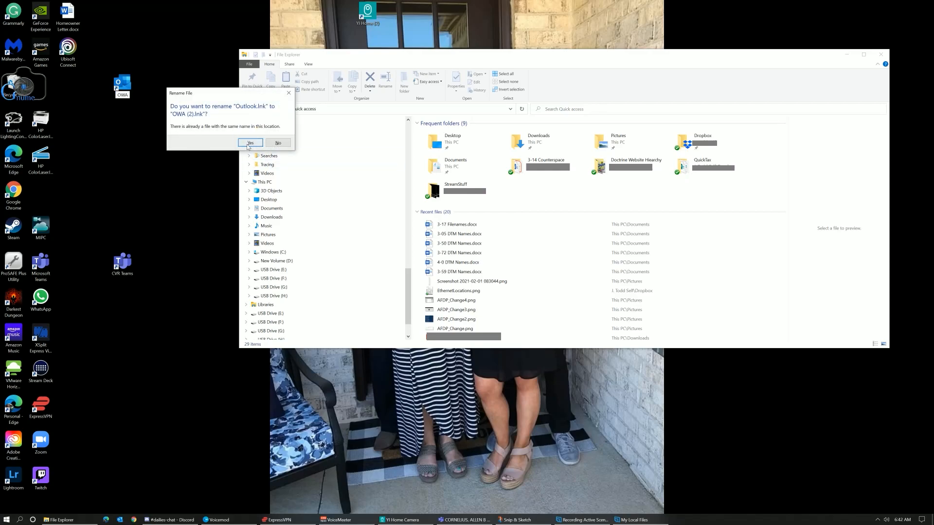
{"action": "left_click", "coordinate": [249, 143]}
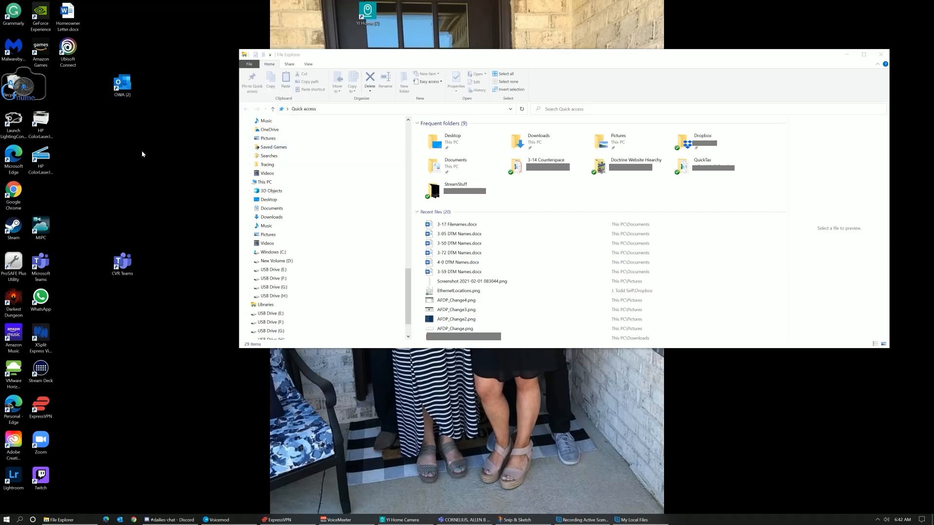
{"action": "left_click", "coordinate": [121, 83]}
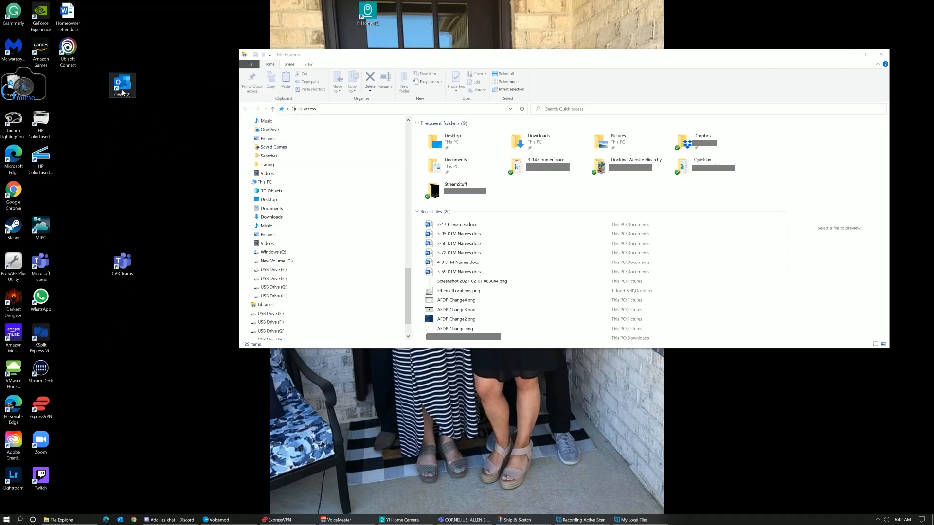
{"action": "left_click", "coordinate": [6, 519]}
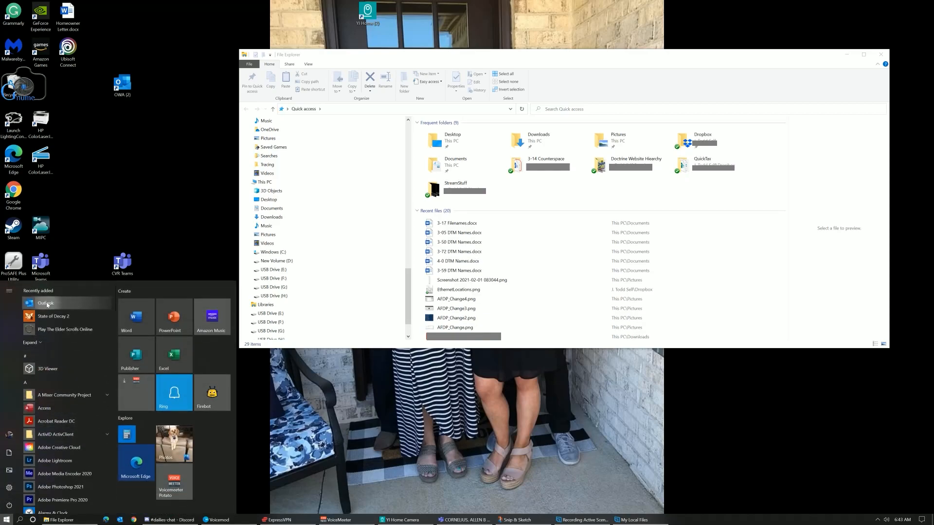
Rename the Outlook shortcut in the Start Menu Programs folder to OWA, accepting 'OWA (2)'
{"action": "right_click", "coordinate": [45, 303]}
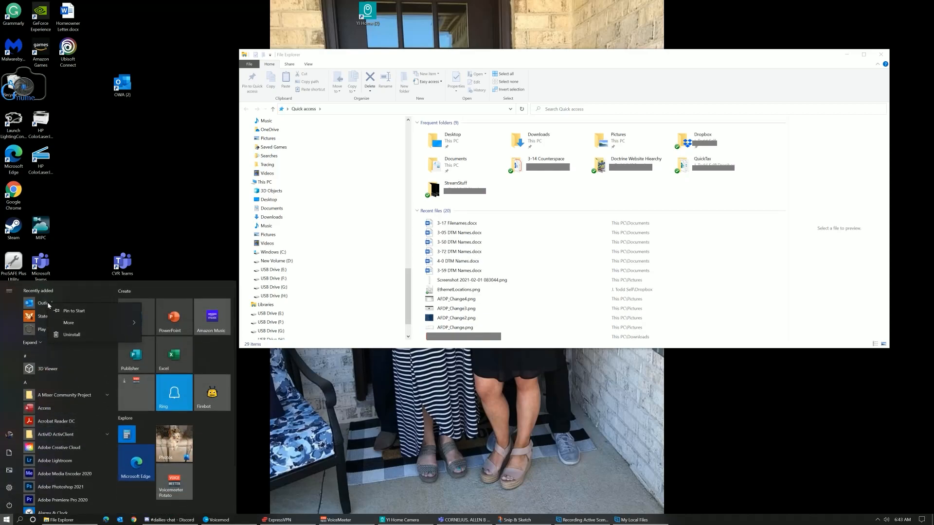
{"action": "left_click", "coordinate": [69, 321]}
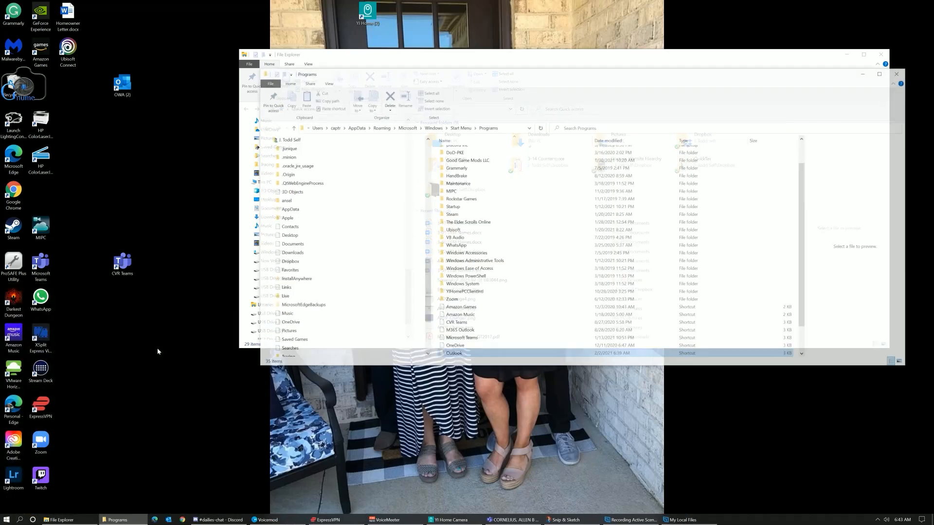
{"action": "left_click", "coordinate": [453, 354]}
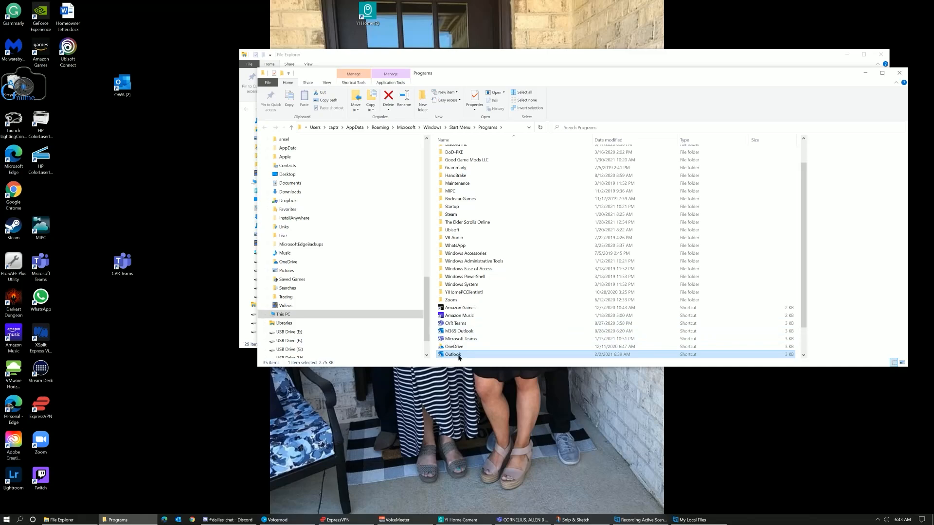
{"action": "left_click", "coordinate": [453, 354]}
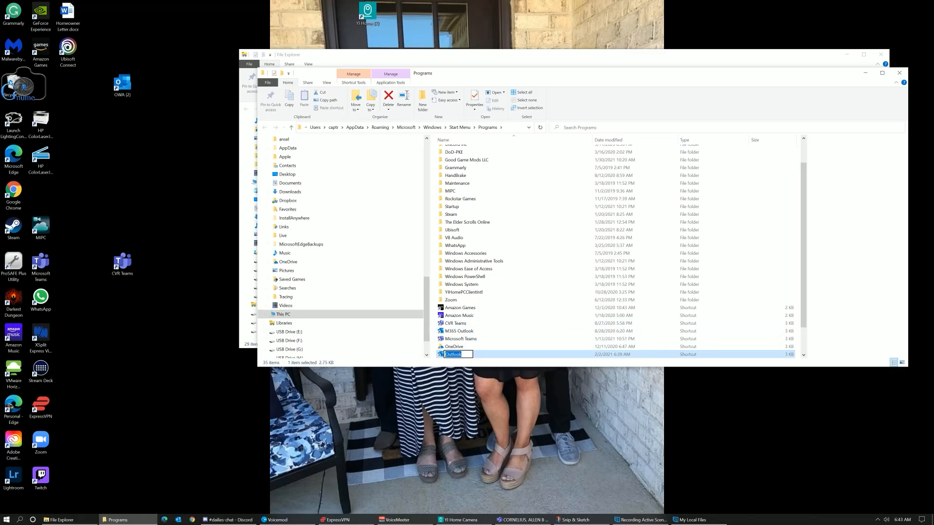
{"action": "type", "text": "OWA"}
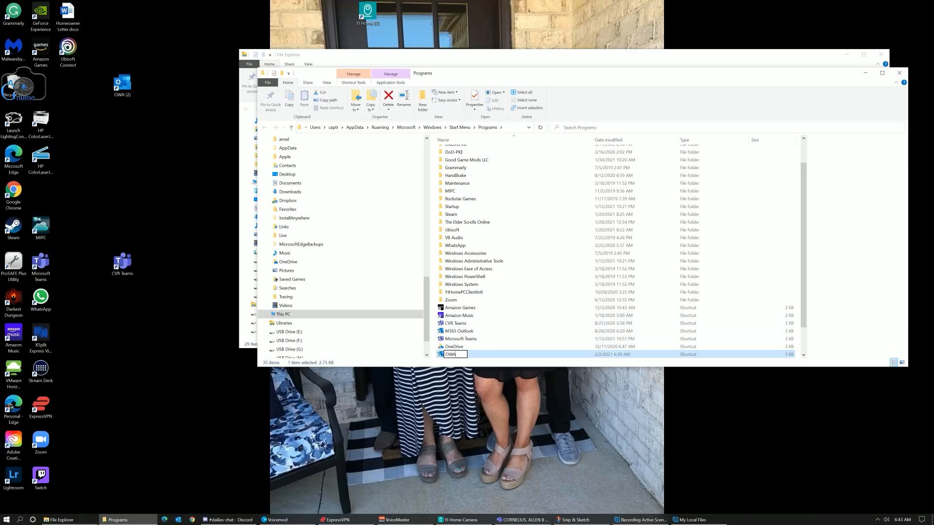
{"action": "key", "text": "Enter"}
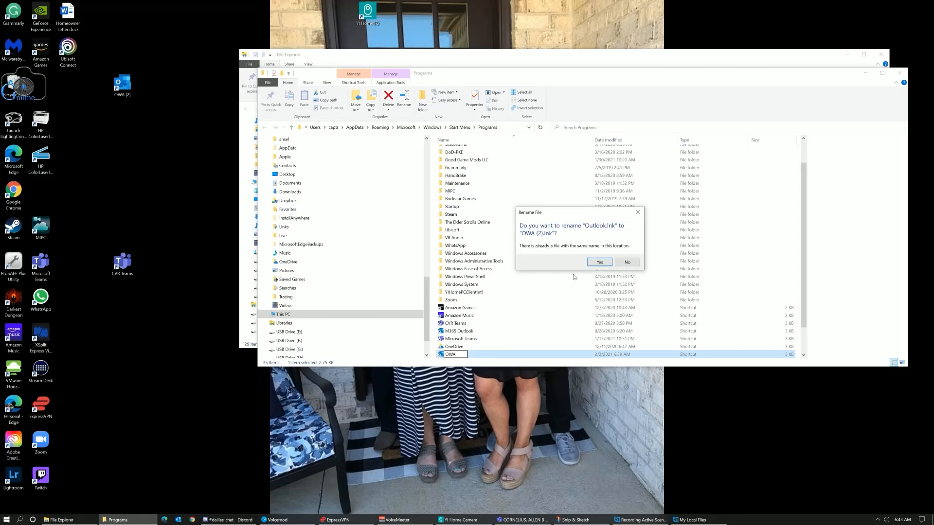
{"action": "left_click", "coordinate": [599, 262]}
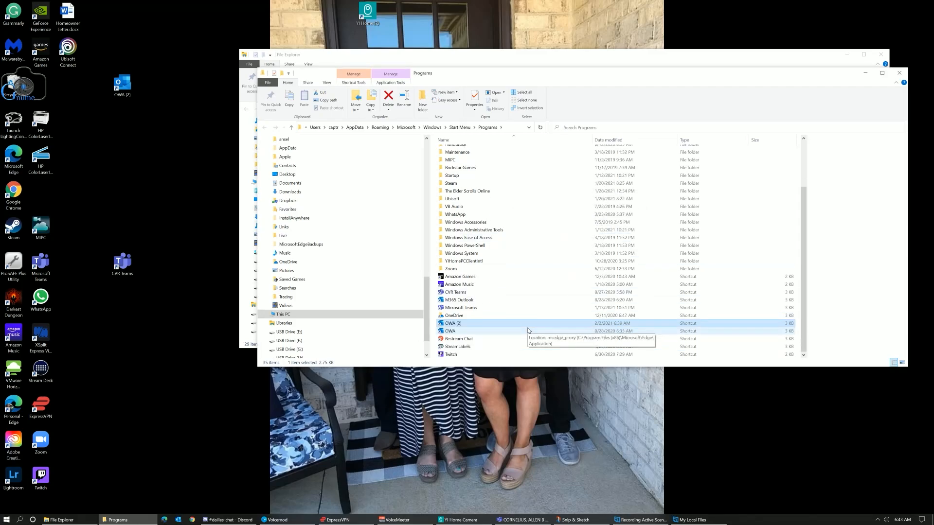
{"action": "left_click", "coordinate": [5, 519]}
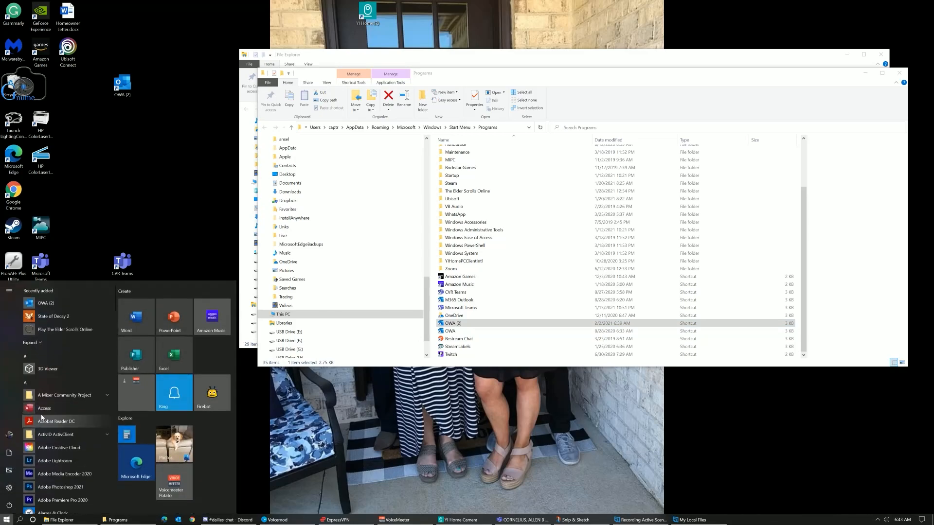